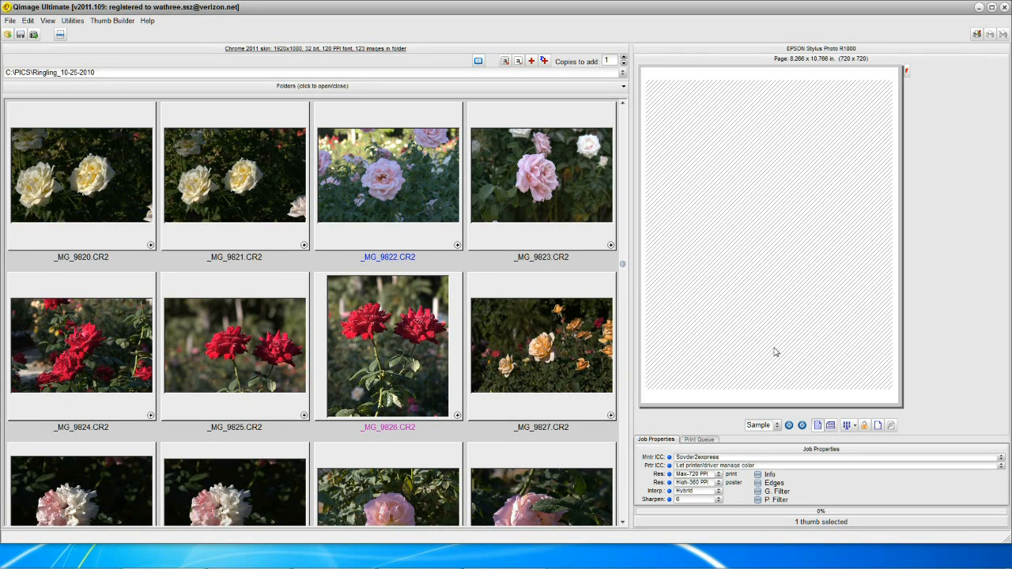
mouse_move(771, 352)
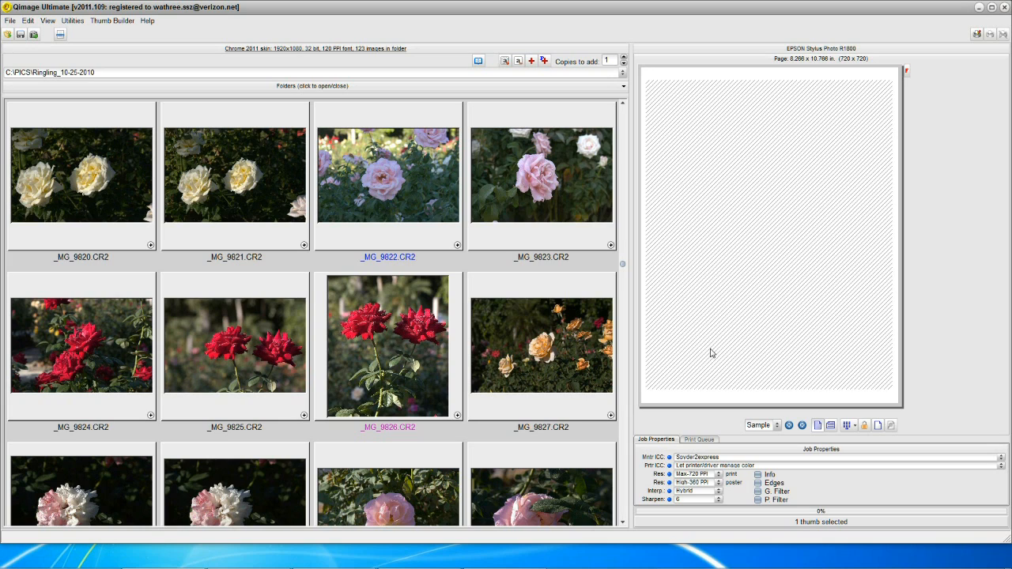
mouse_move(671, 345)
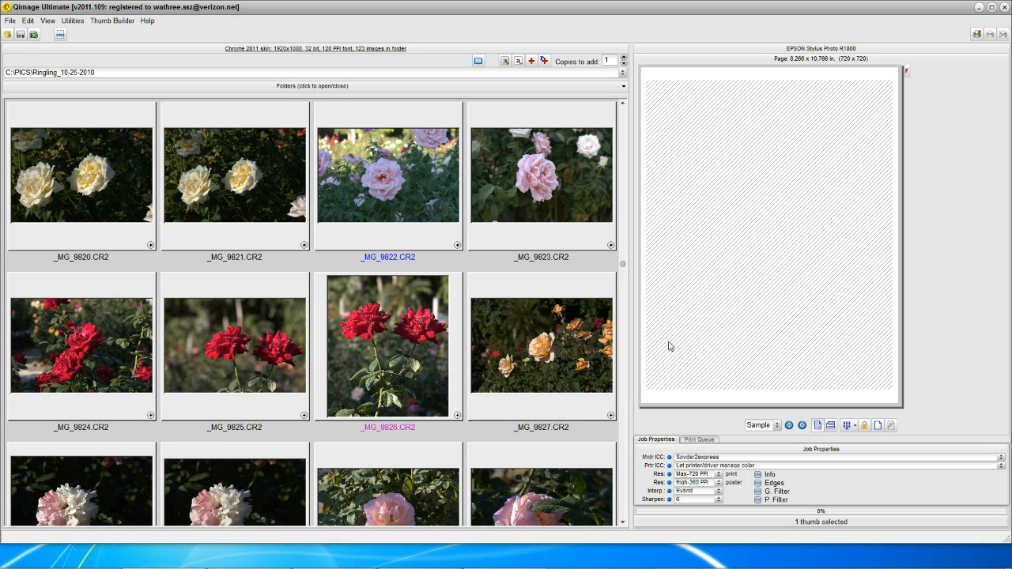
mouse_move(601, 330)
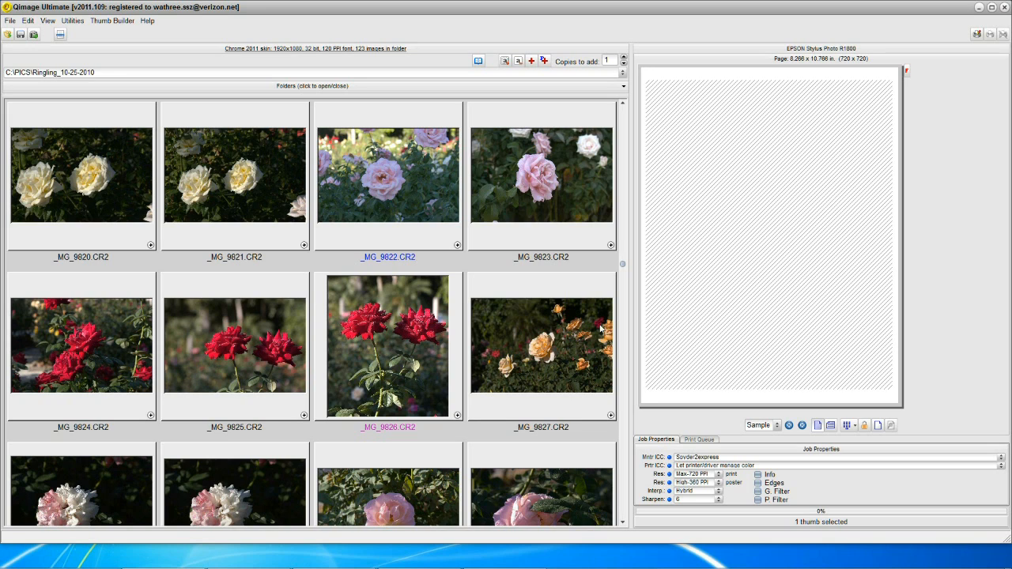
mouse_move(509, 343)
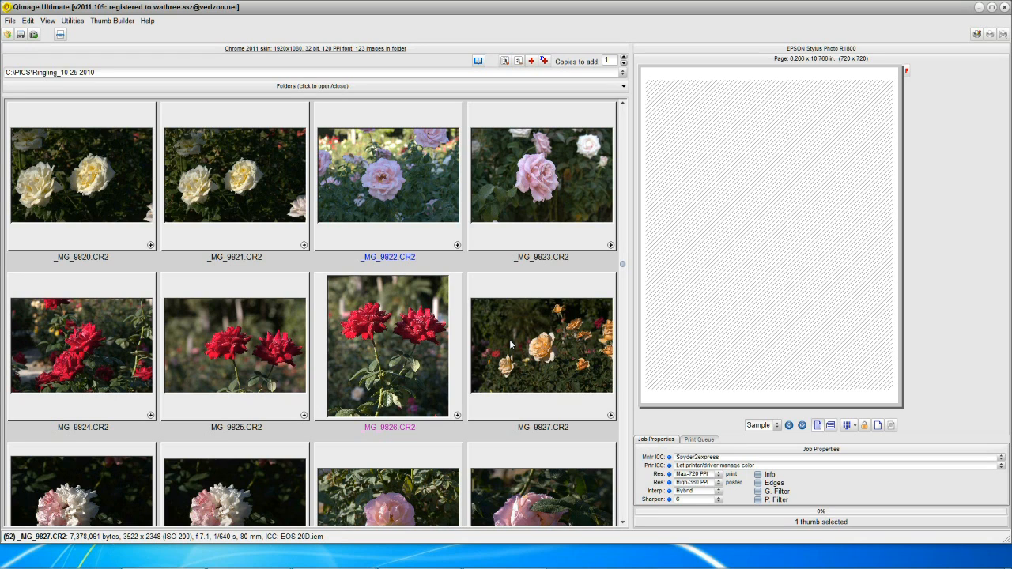
mouse_move(508, 346)
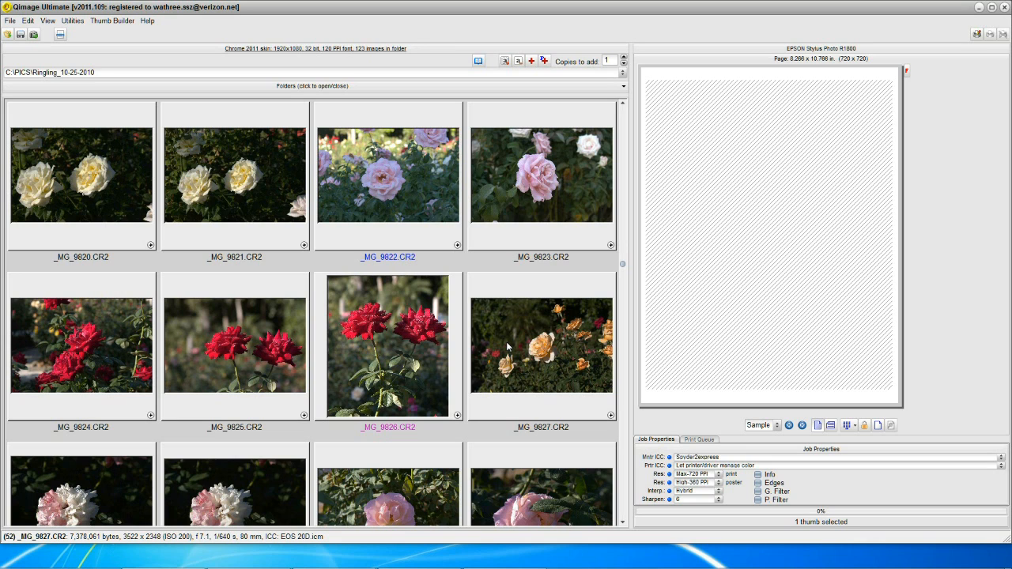
mouse_move(497, 338)
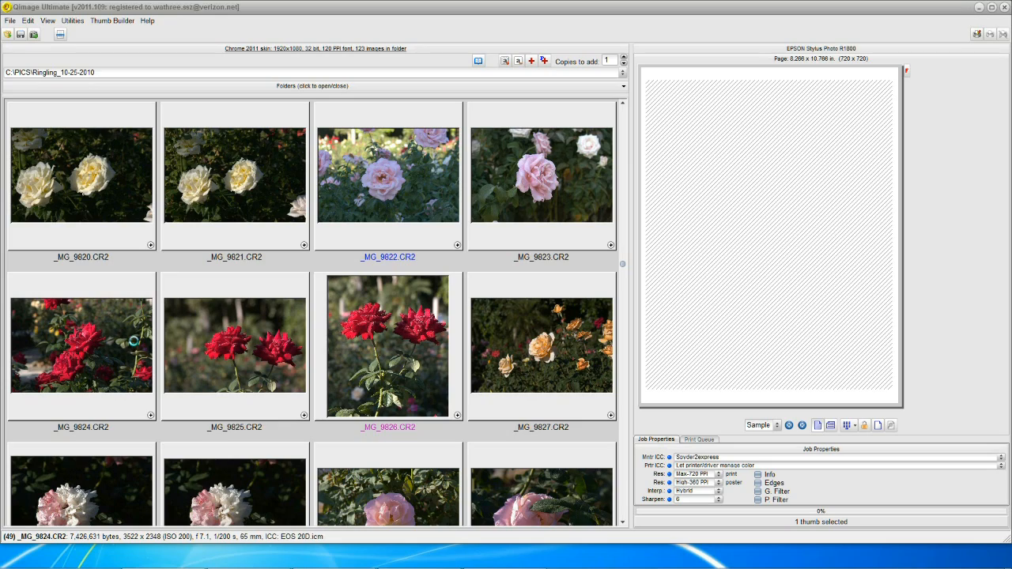
- Scroll the thumbnails and select the 10-07-17_6595.CR2 castle photo
left_click(234, 174)
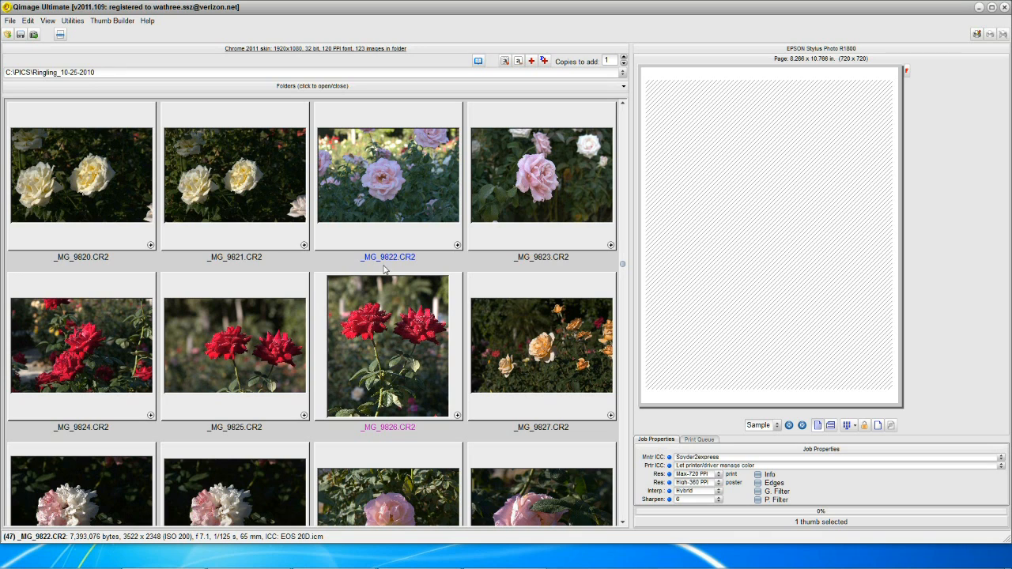
scroll("down", 3)
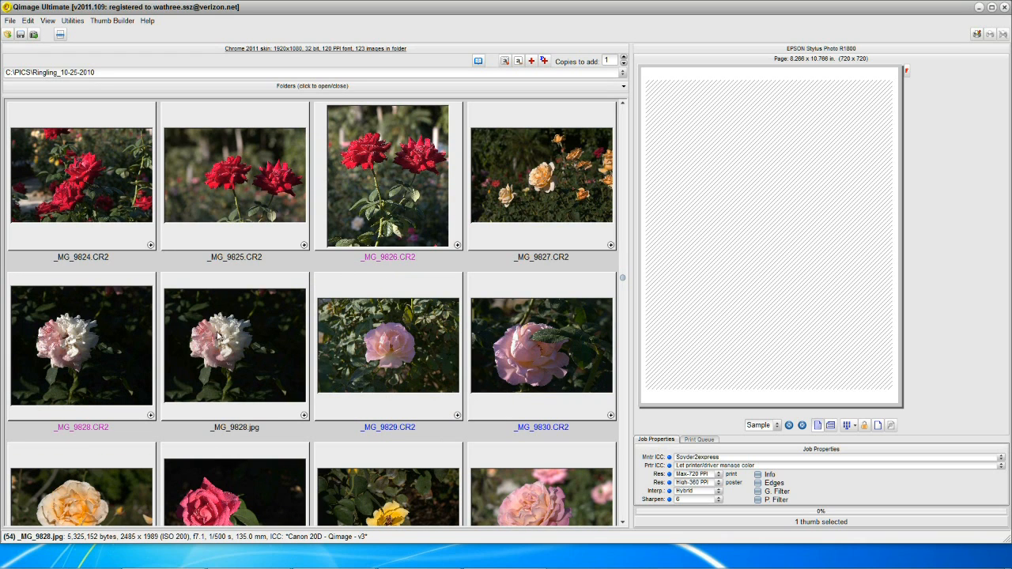
scroll("down", 3)
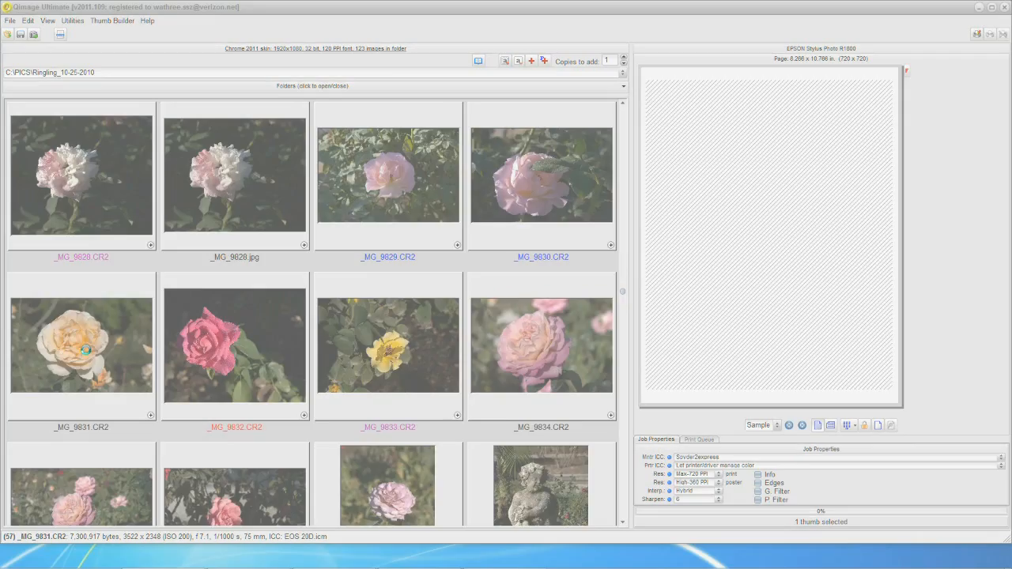
left_click(235, 345)
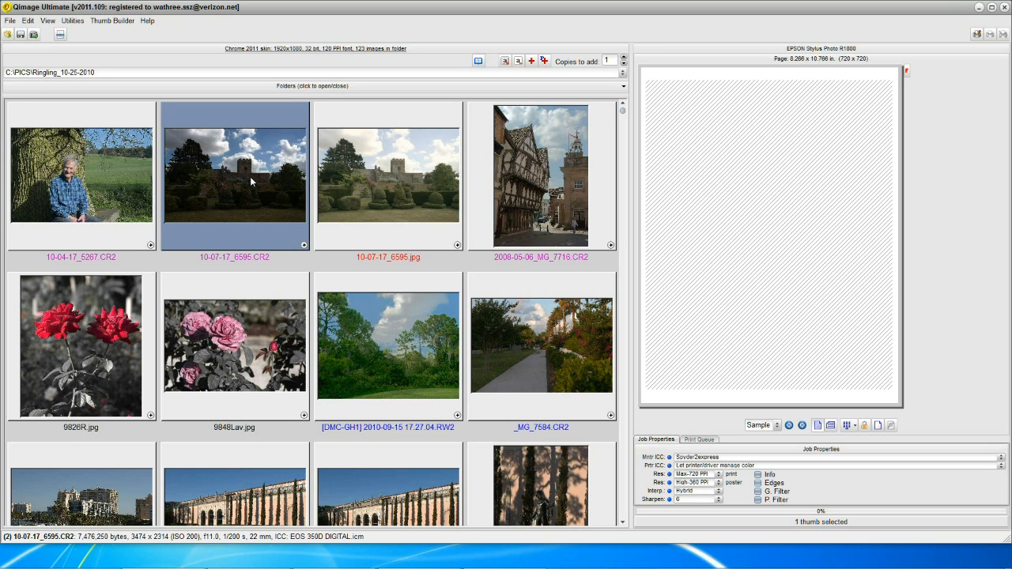
mouse_move(249, 185)
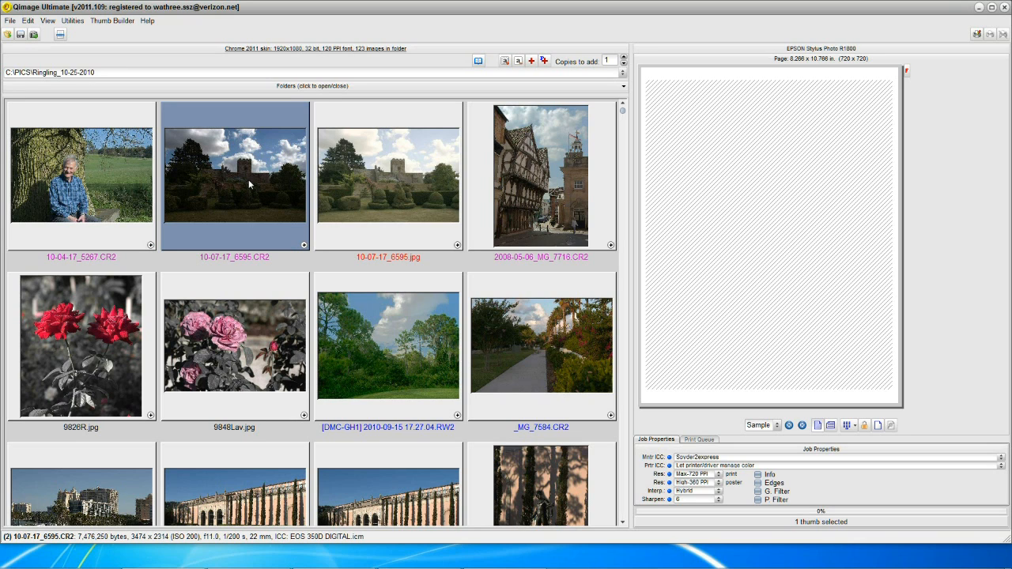
right_click(234, 174)
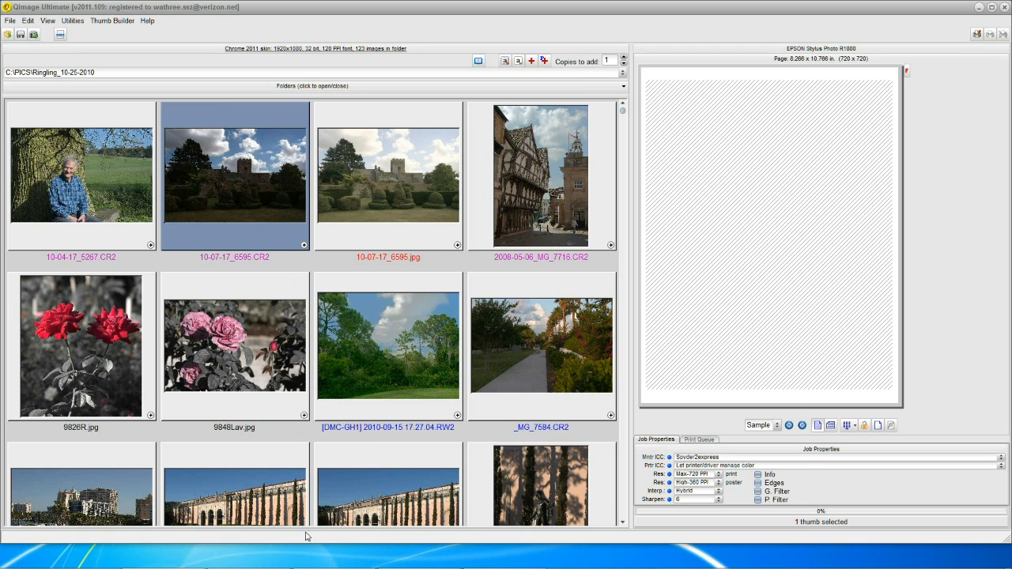
- Open the castle CR2 in Raw Photo Developing Options and mark the dark lower-left foreground
double_click(234, 175)
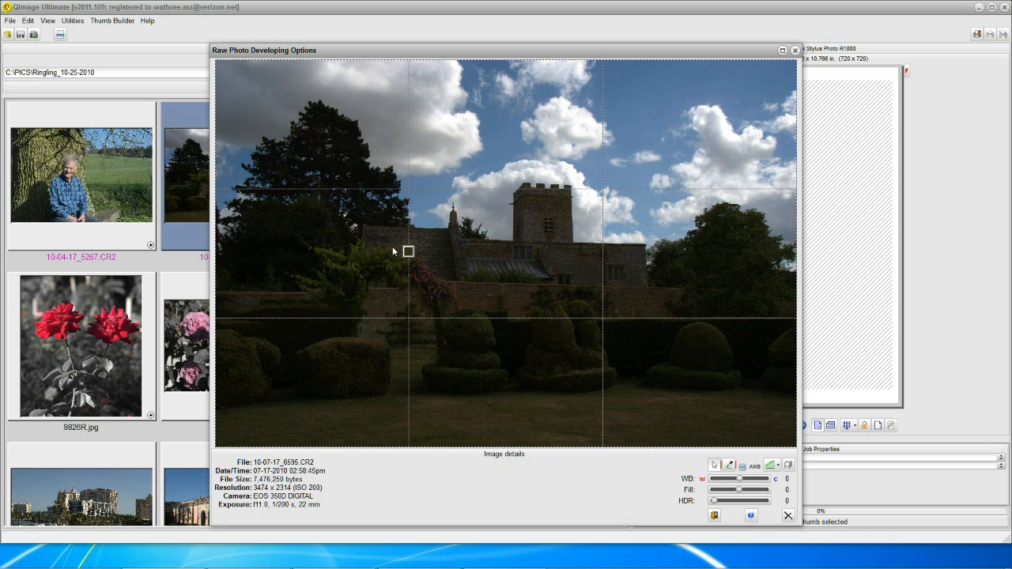
mouse_move(352, 380)
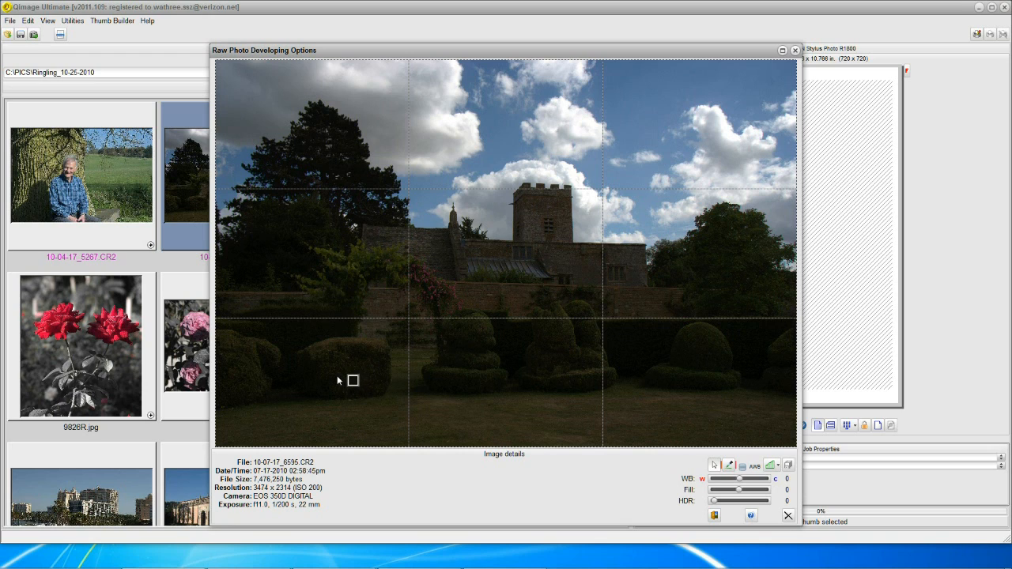
left_click(338, 376)
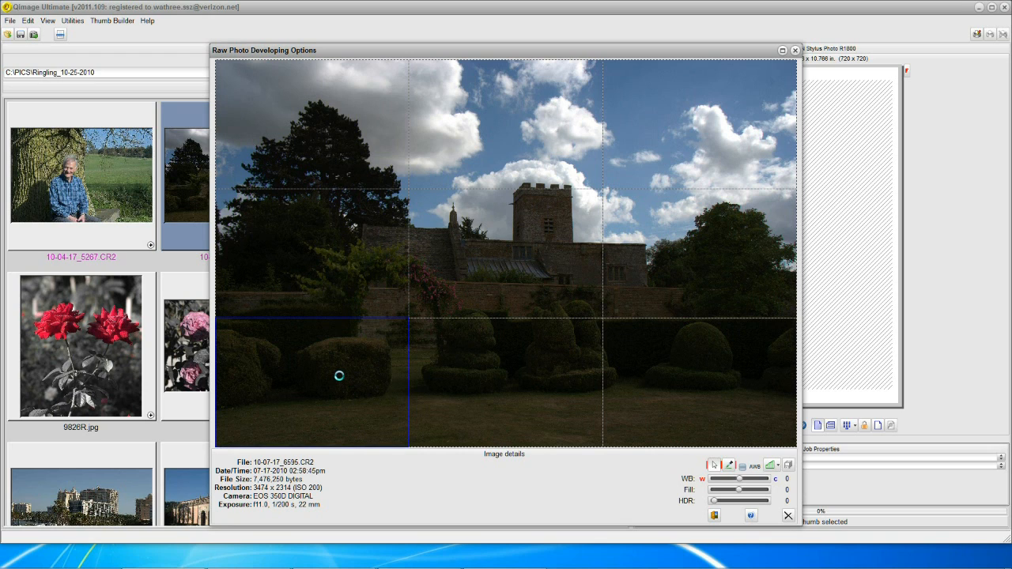
left_click(338, 375)
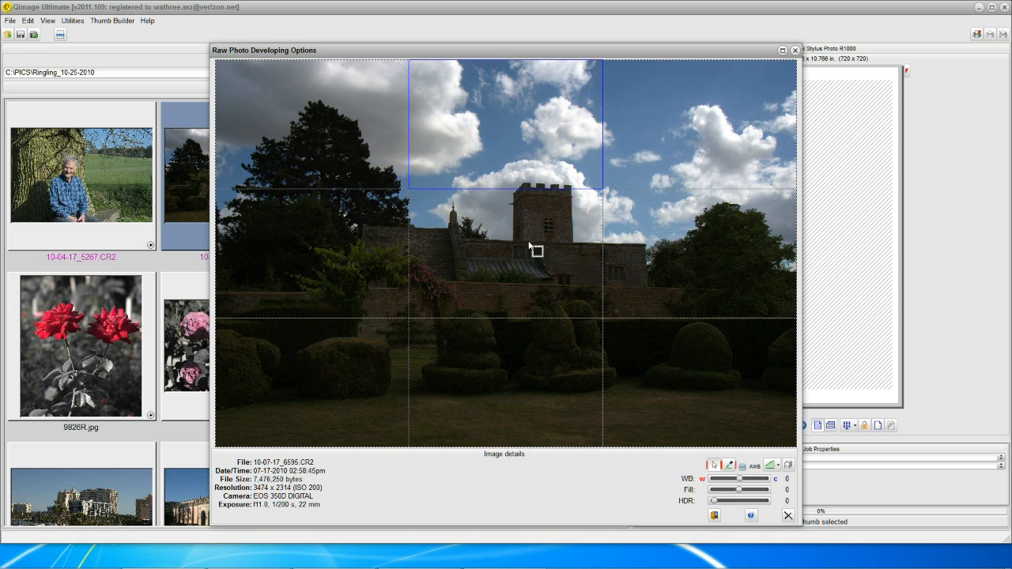
mouse_move(562, 277)
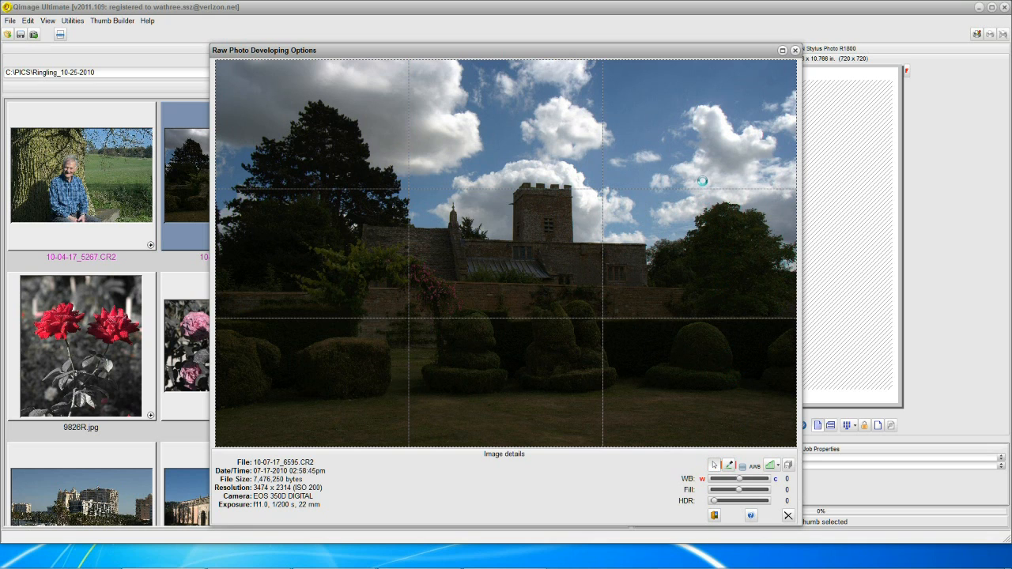
mouse_move(696, 155)
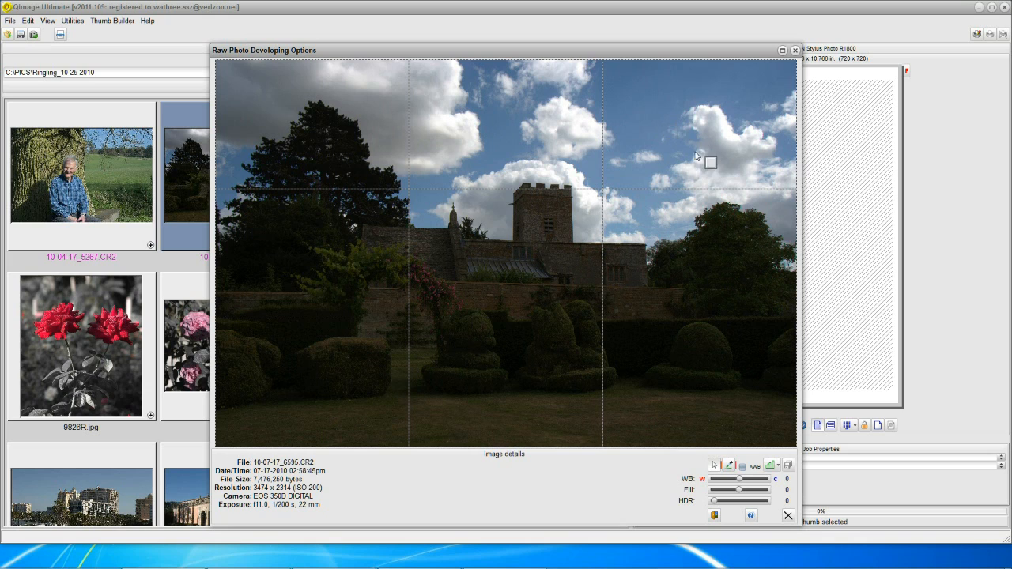
mouse_move(521, 343)
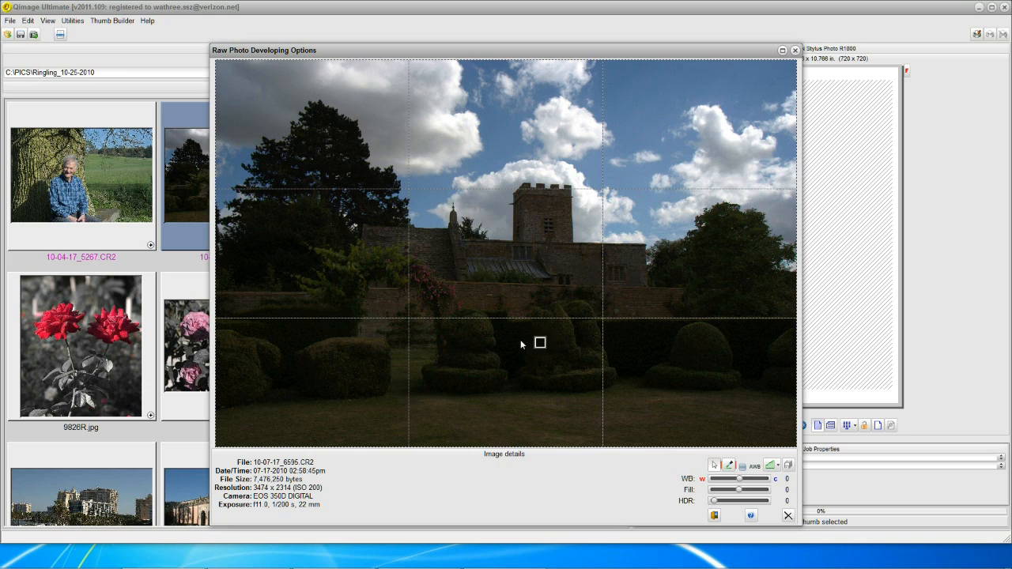
mouse_move(551, 330)
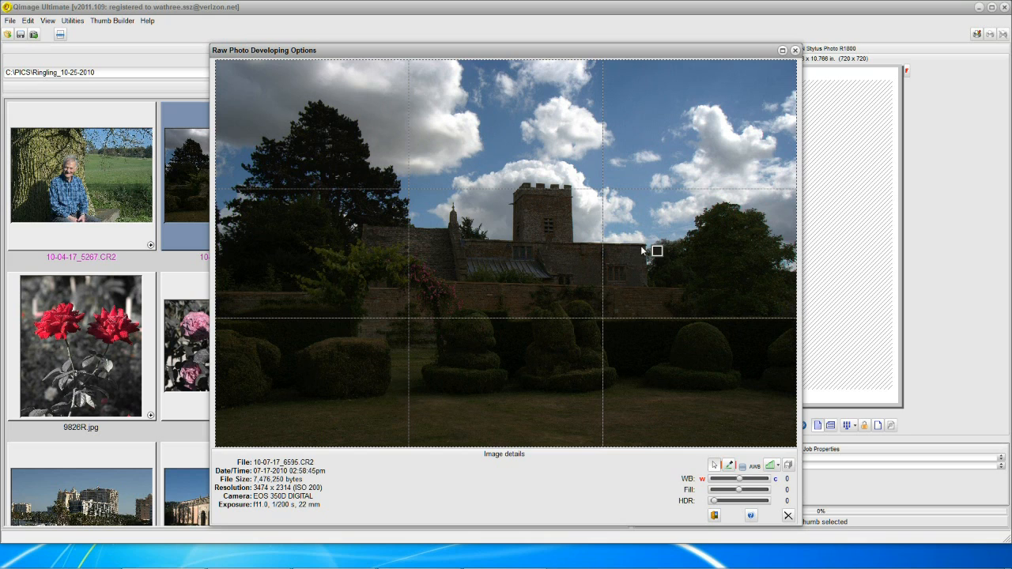
mouse_move(621, 137)
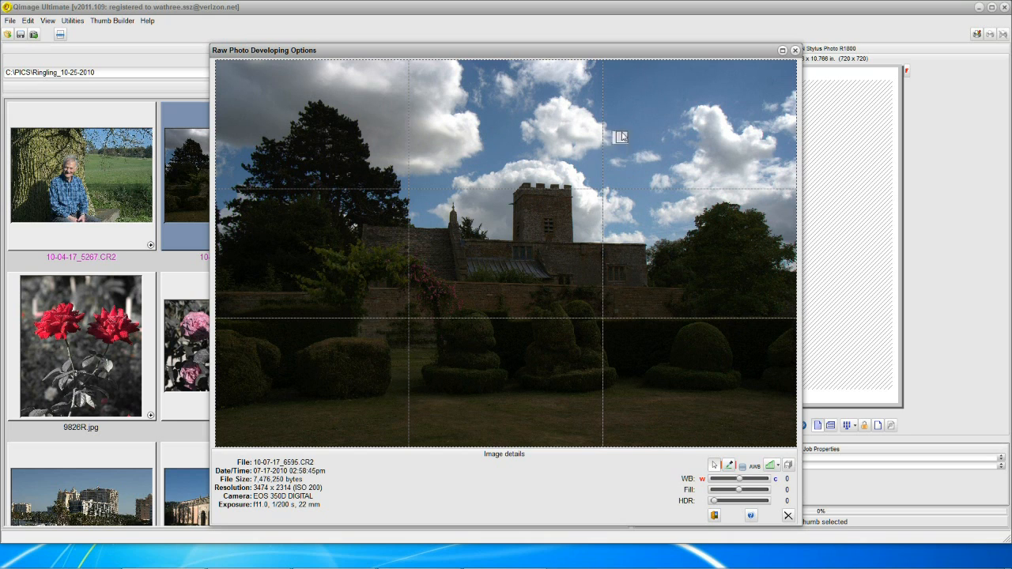
mouse_move(727, 132)
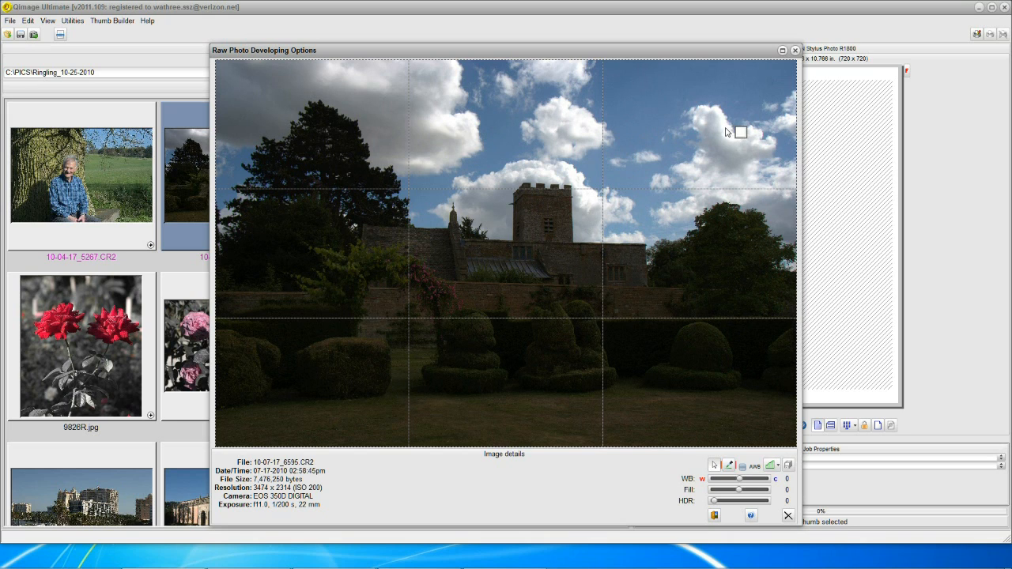
mouse_move(725, 130)
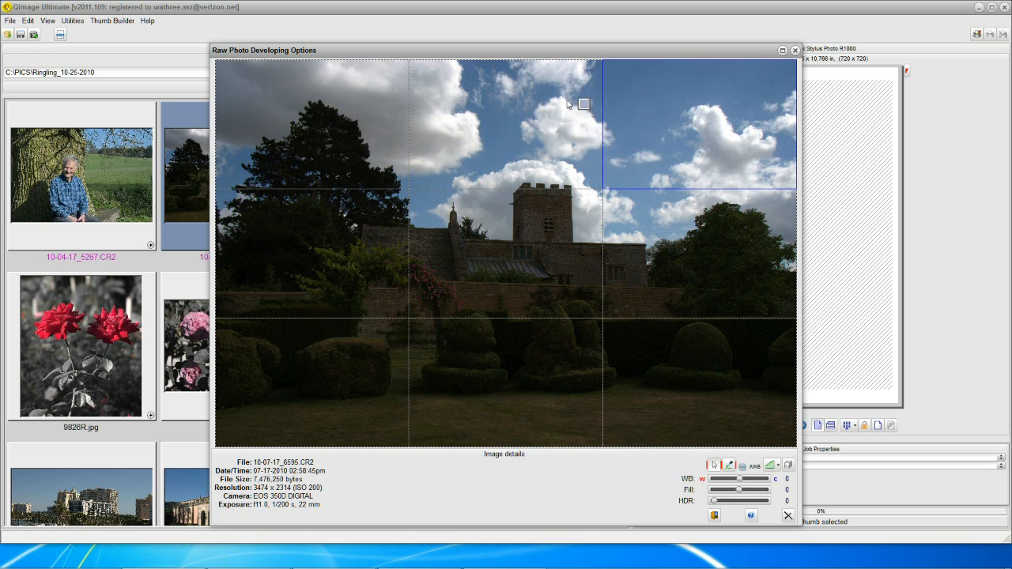
- Mark the upper-right sky section and switch on highlight recovery for it
left_click(584, 104)
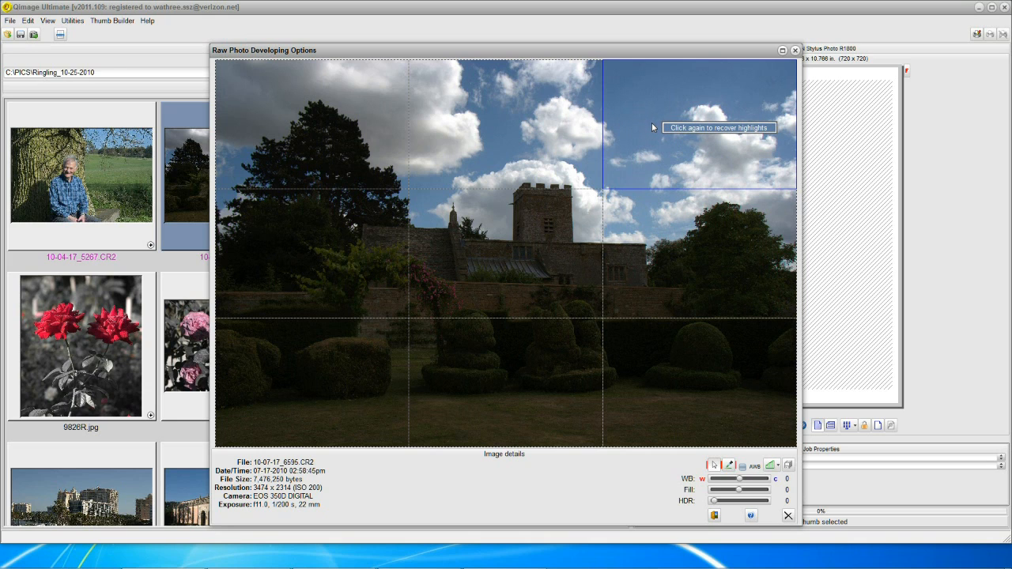
left_click(649, 132)
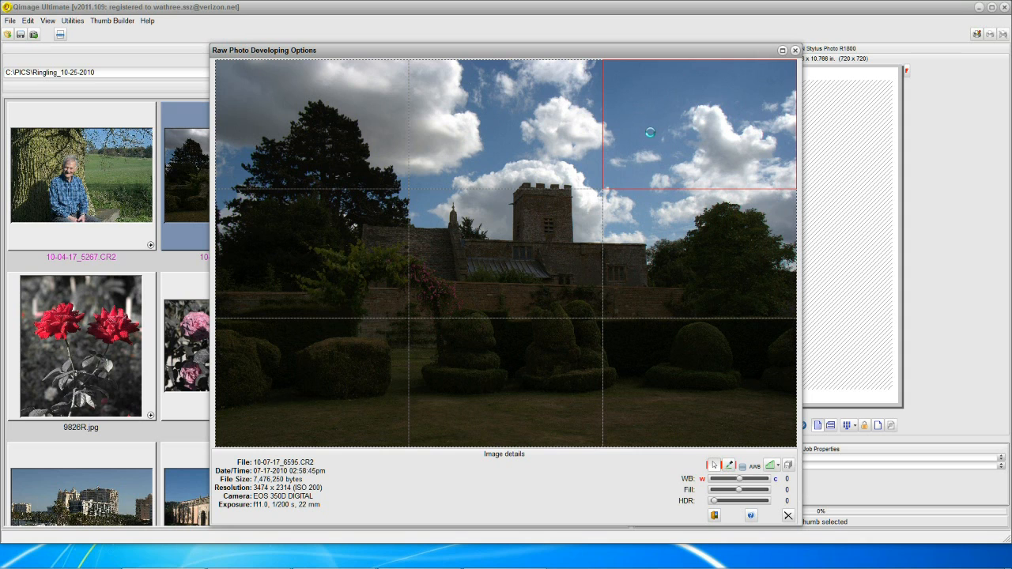
left_click(650, 133)
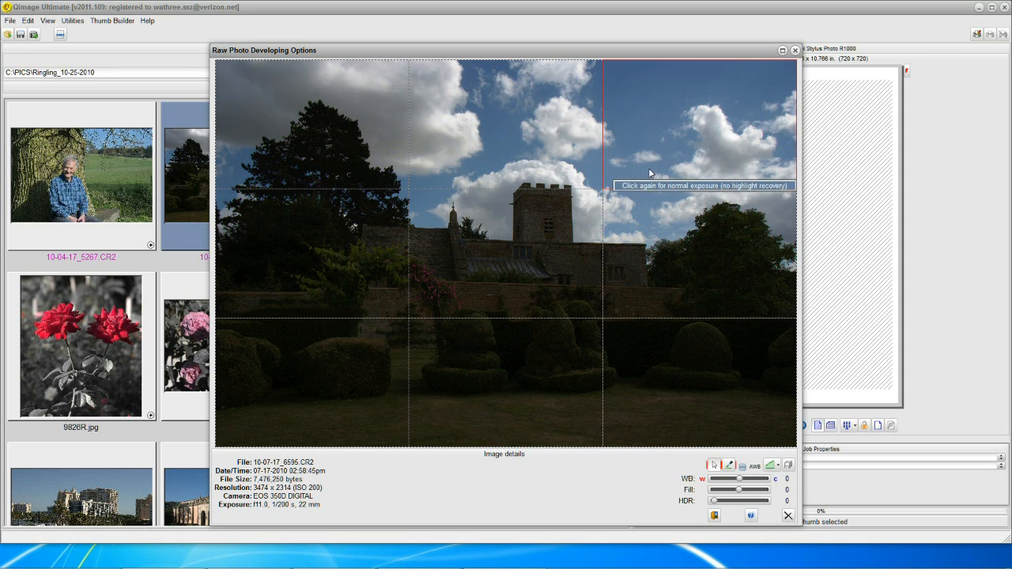
mouse_move(734, 141)
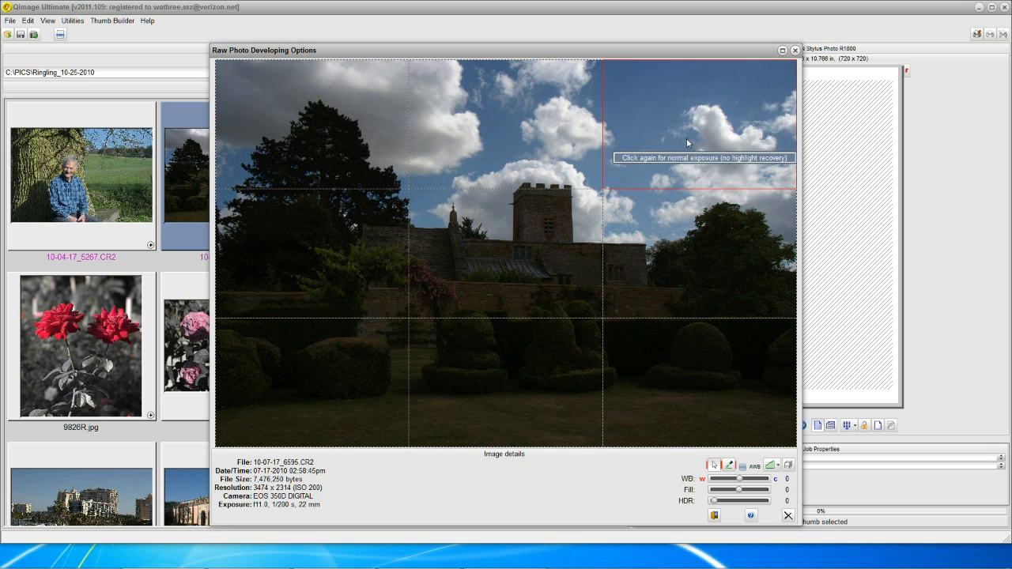
mouse_move(674, 162)
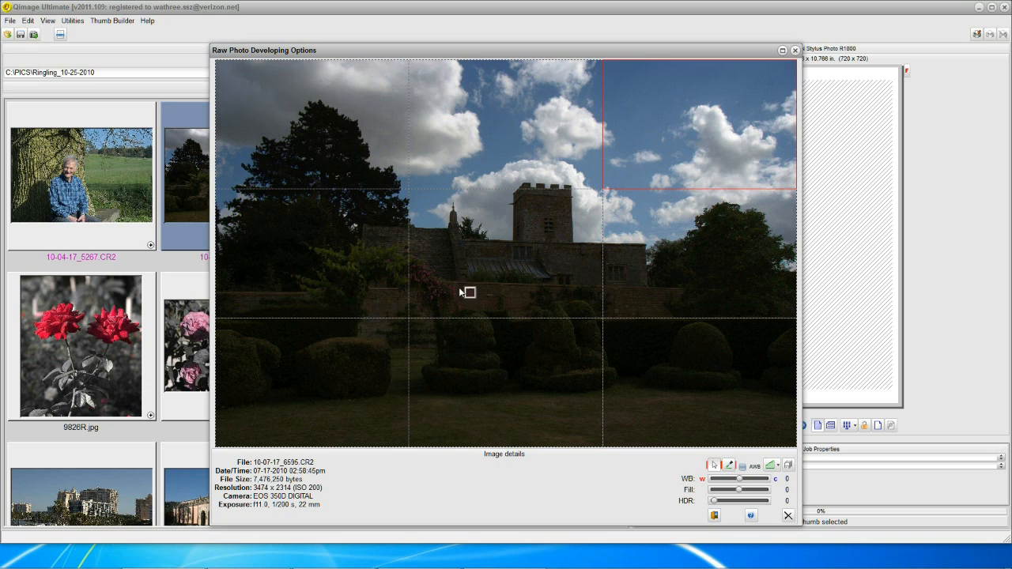
mouse_move(708, 396)
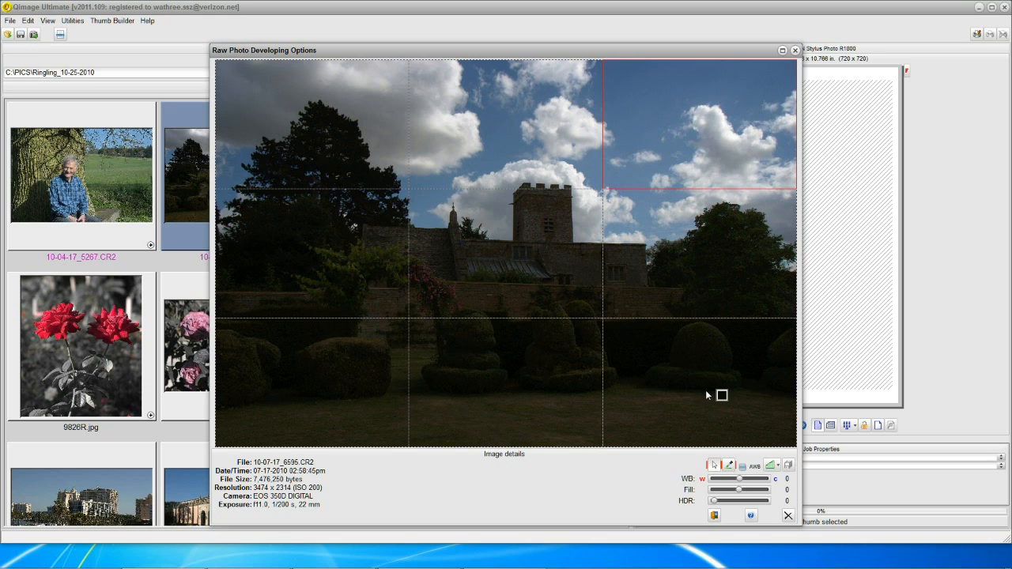
mouse_move(765, 494)
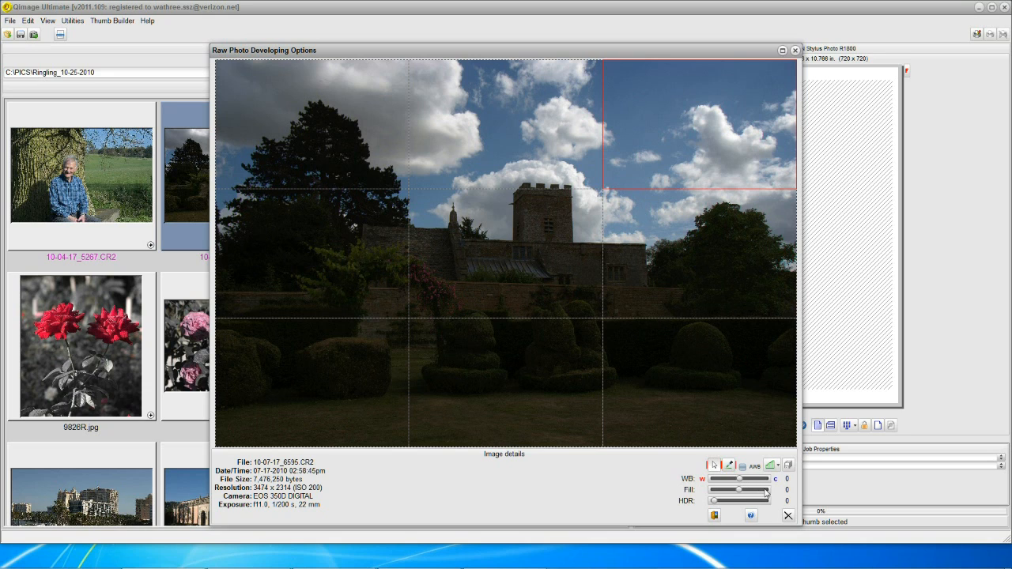
- Raise the Fill slider until fill light reads 15
left_click_drag(739, 489, 763, 490)
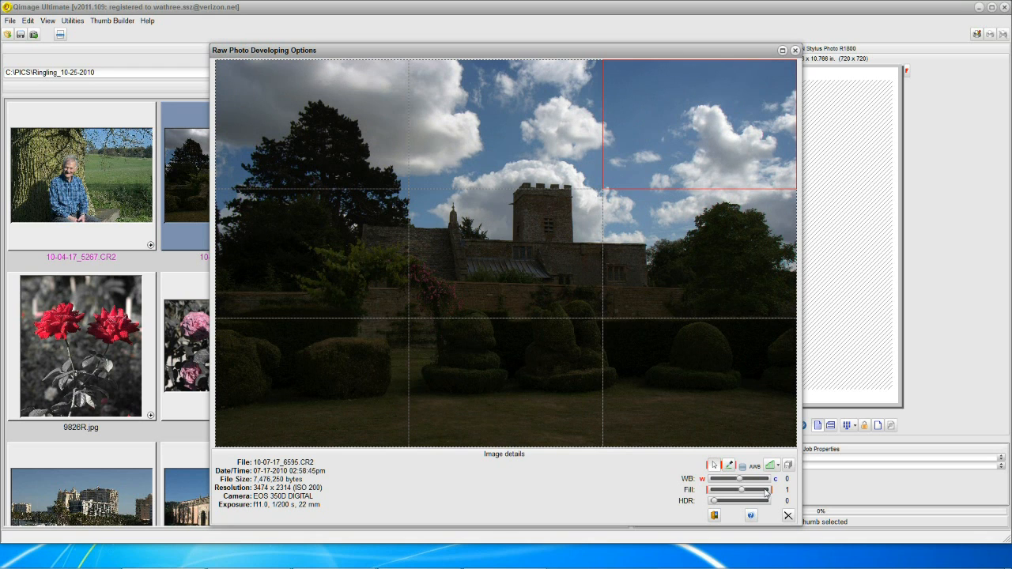
left_click_drag(741, 489, 762, 489)
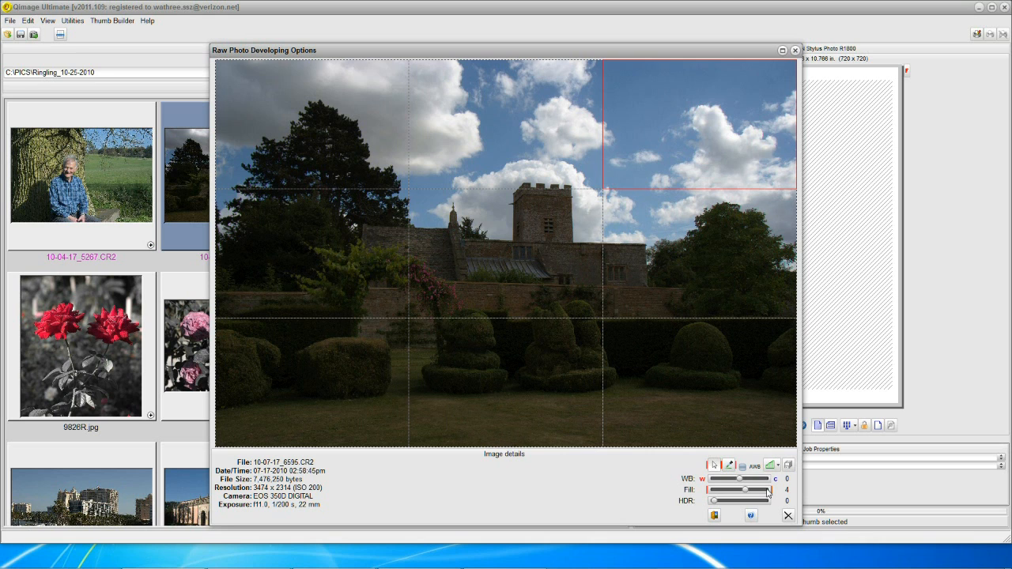
left_click_drag(745, 490, 766, 489)
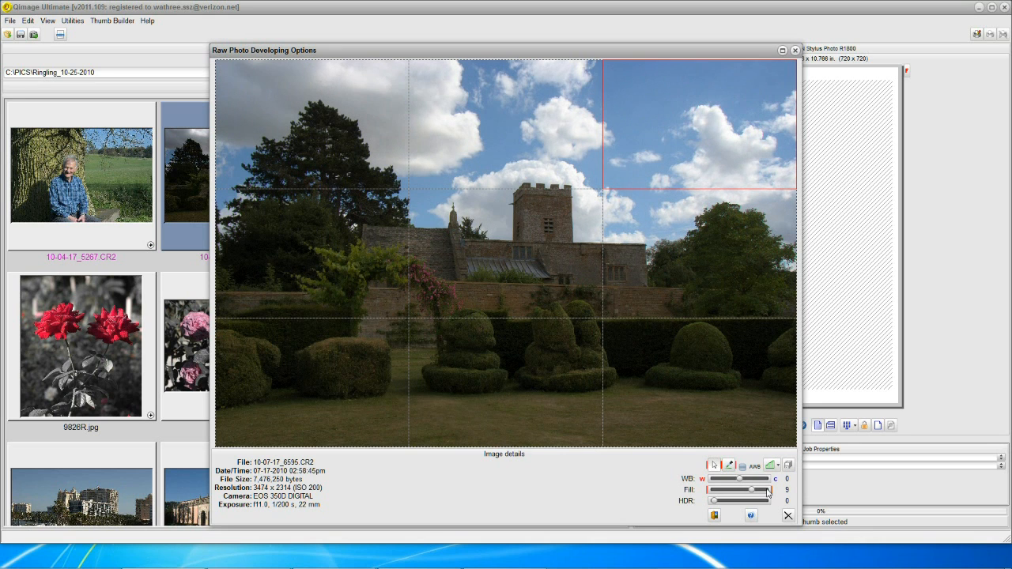
left_click_drag(751, 490, 761, 490)
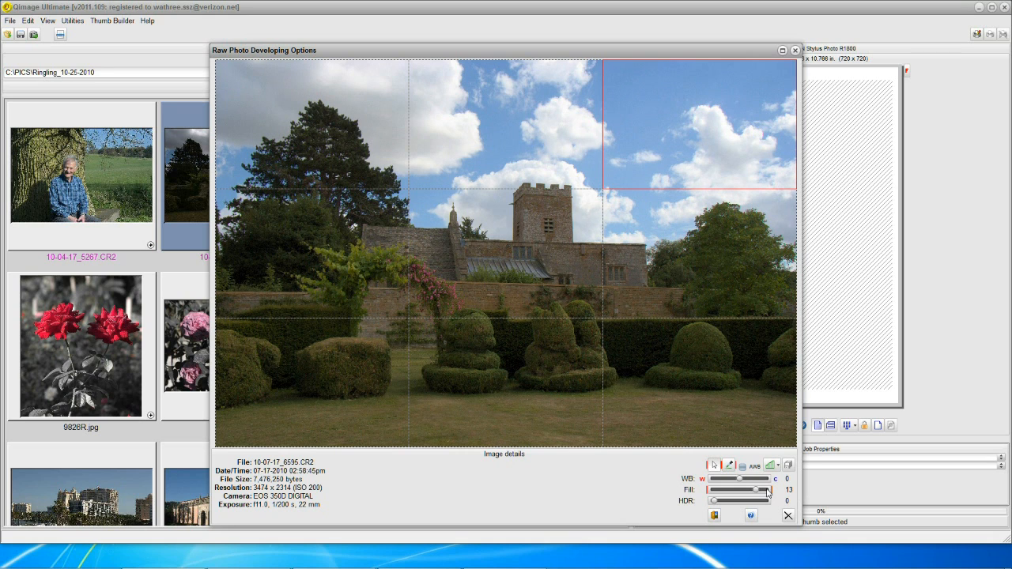
left_click(760, 489)
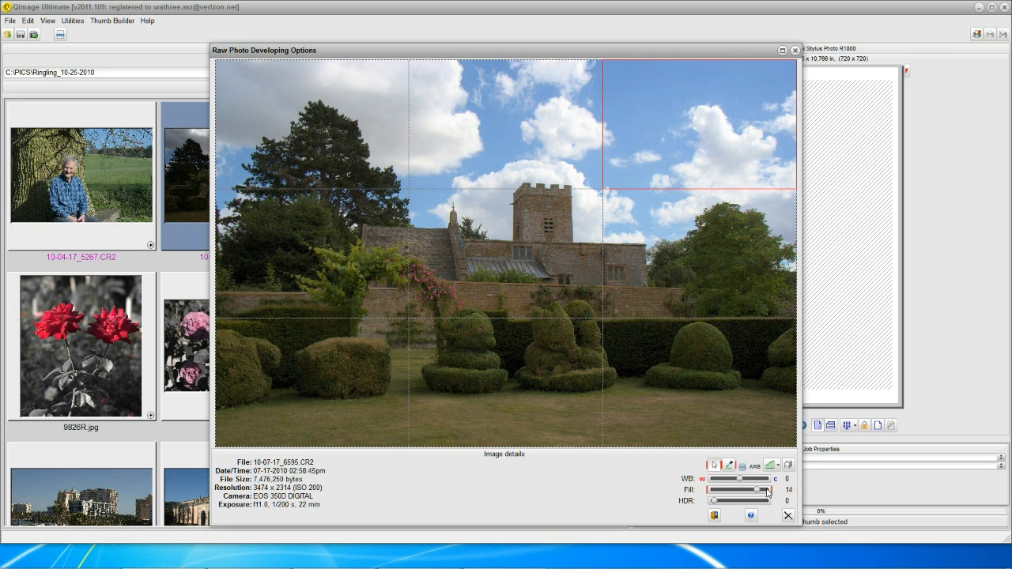
left_click(768, 490)
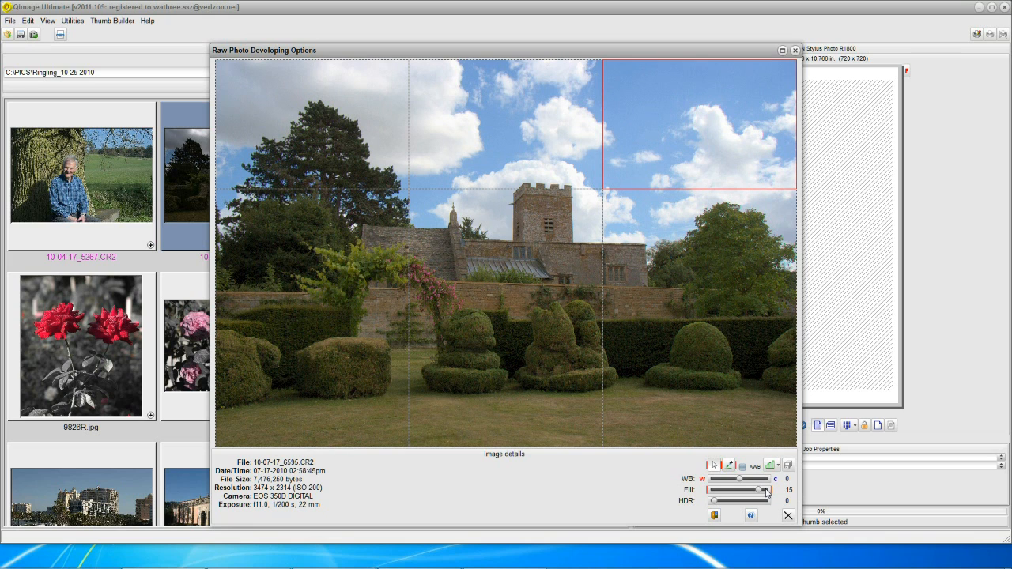
mouse_move(644, 134)
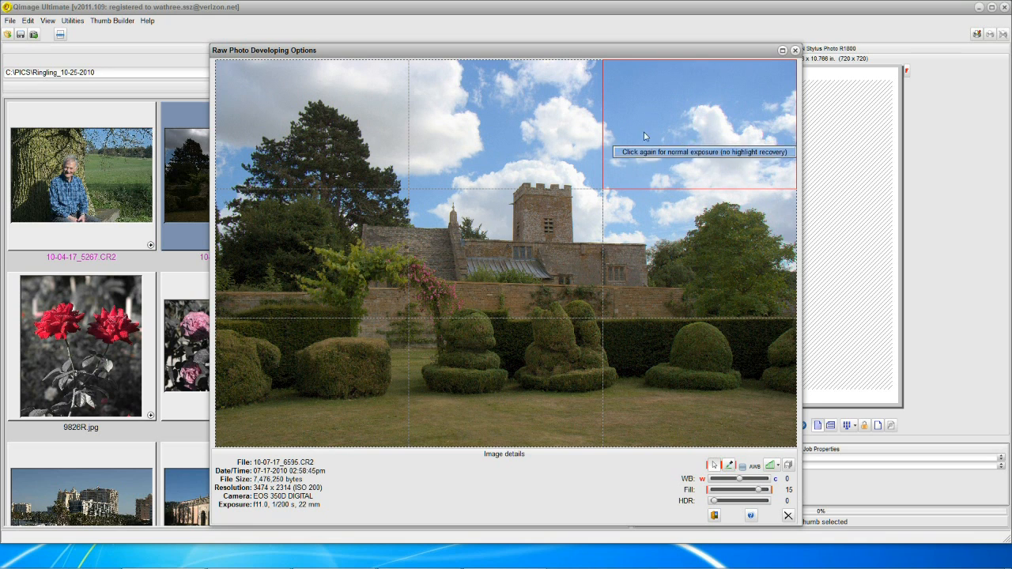
mouse_move(658, 122)
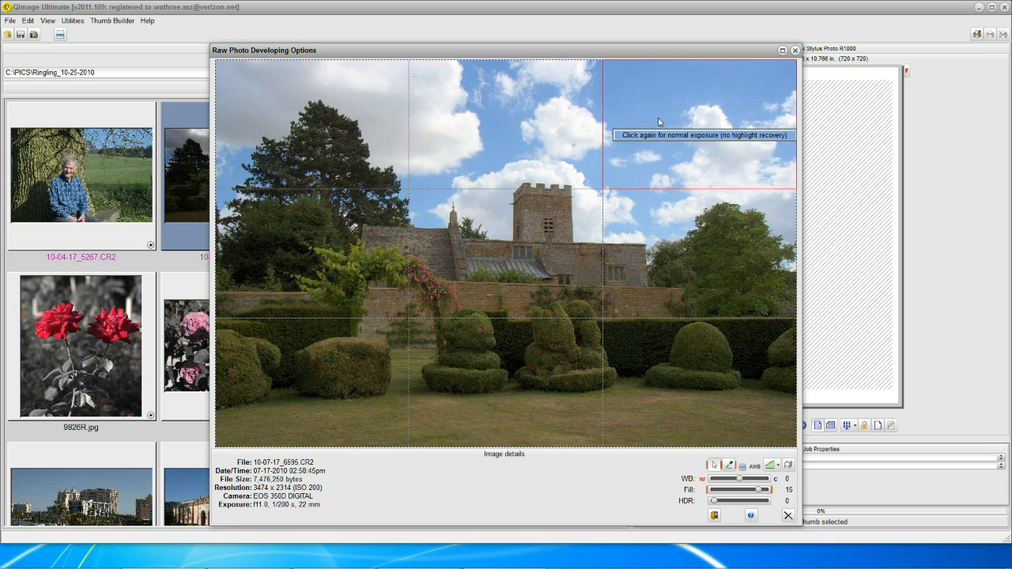
mouse_move(652, 353)
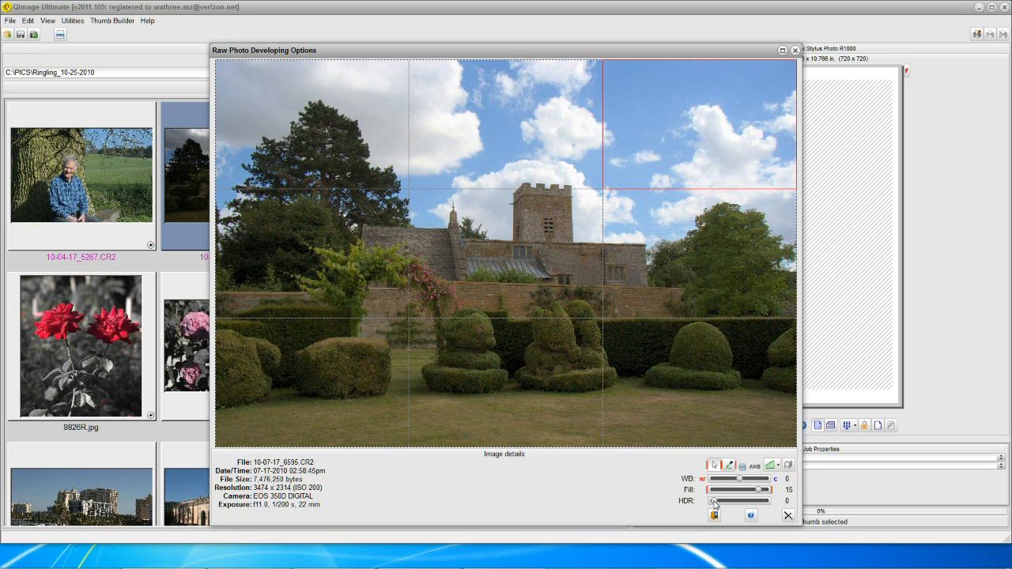
- Drag the HDR slider up to a strength of 32
left_click(715, 500)
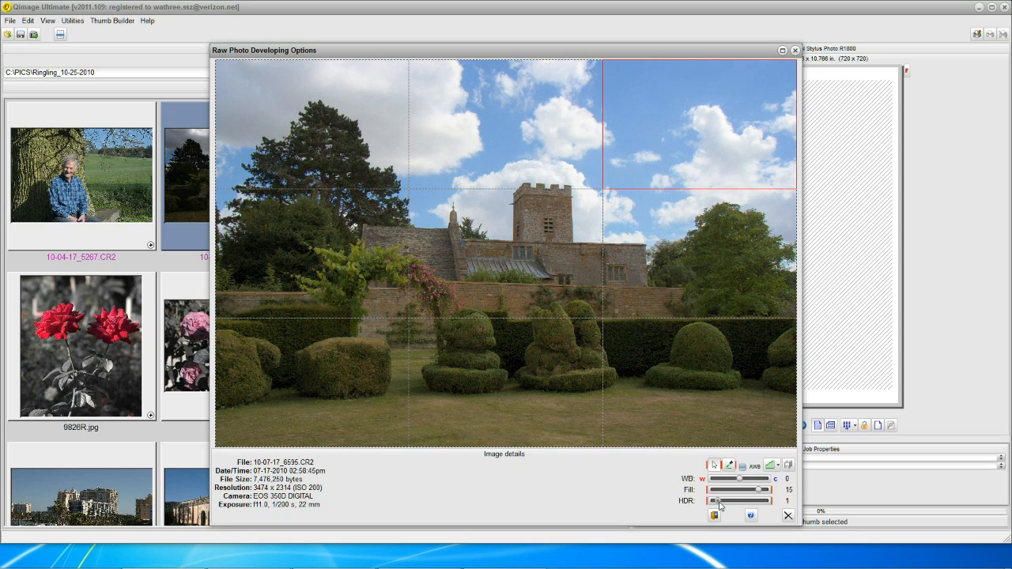
left_click_drag(710, 500, 731, 500)
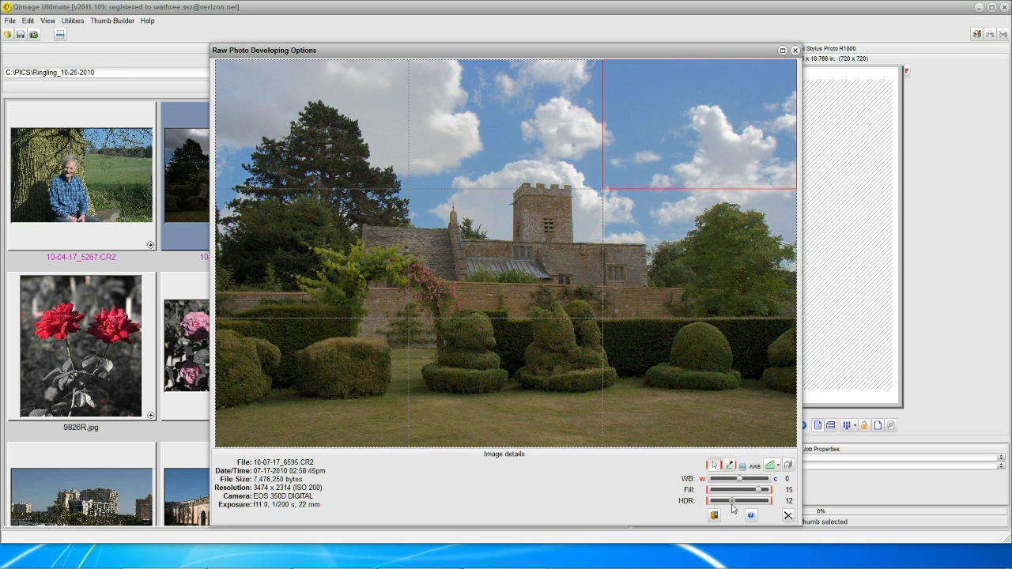
left_click_drag(731, 500, 743, 501)
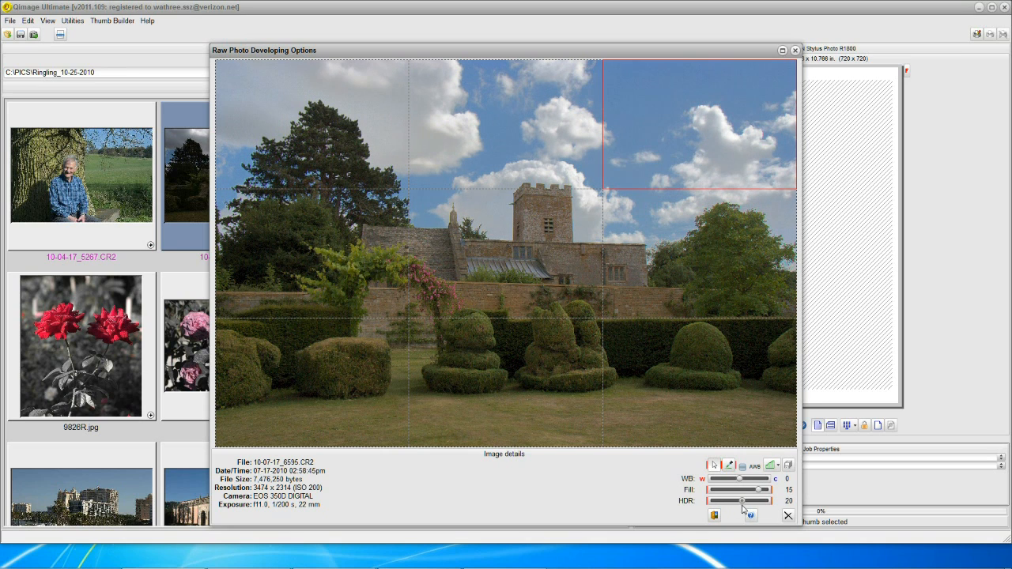
left_click_drag(741, 500, 751, 500)
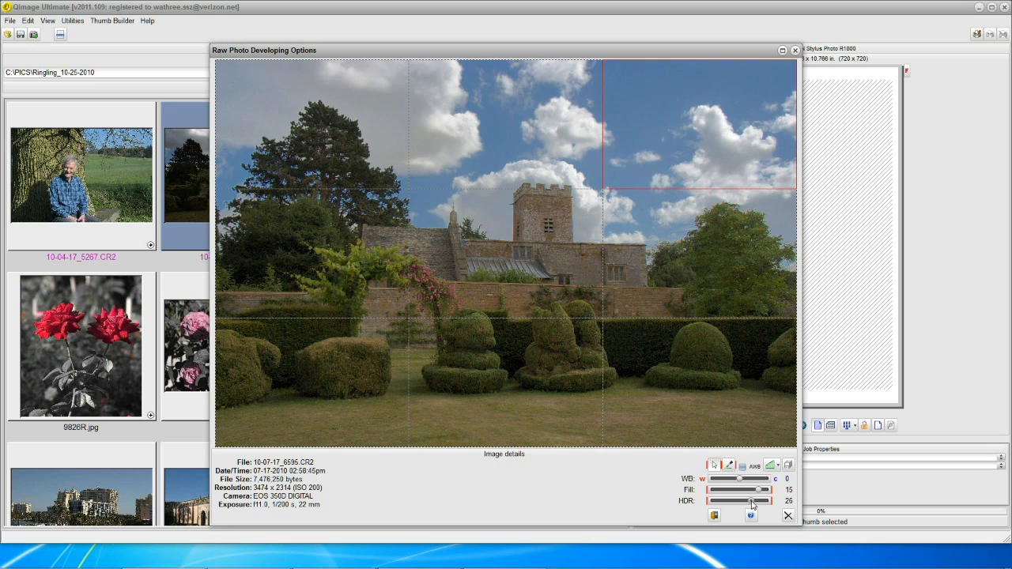
left_click_drag(751, 500, 757, 500)
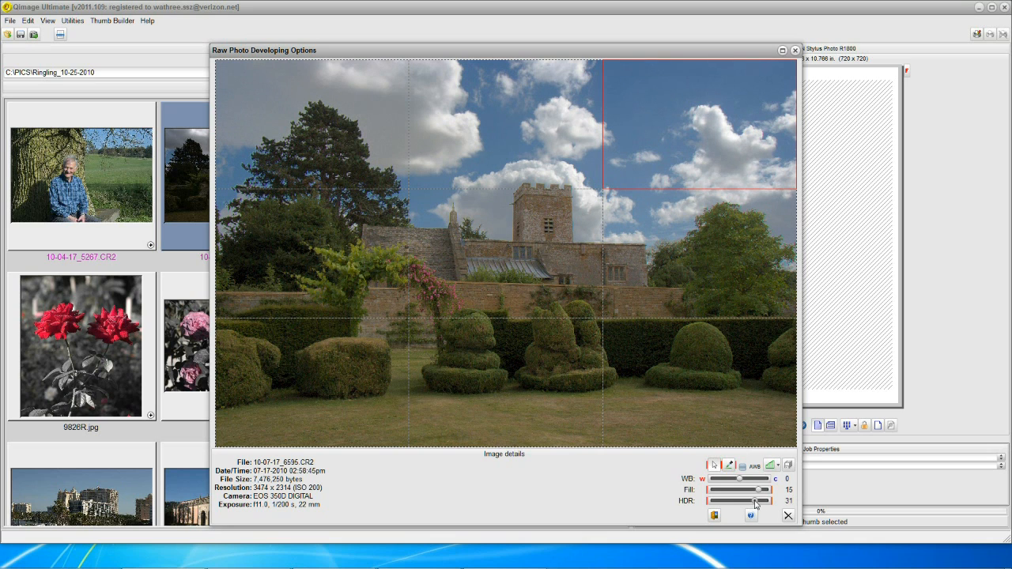
left_click_drag(759, 501, 761, 501)
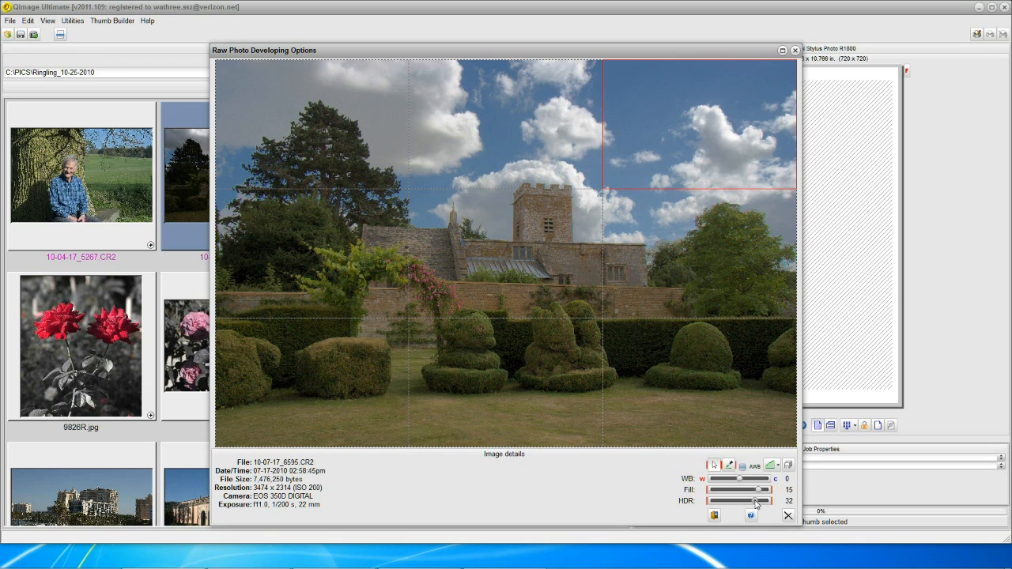
mouse_move(751, 512)
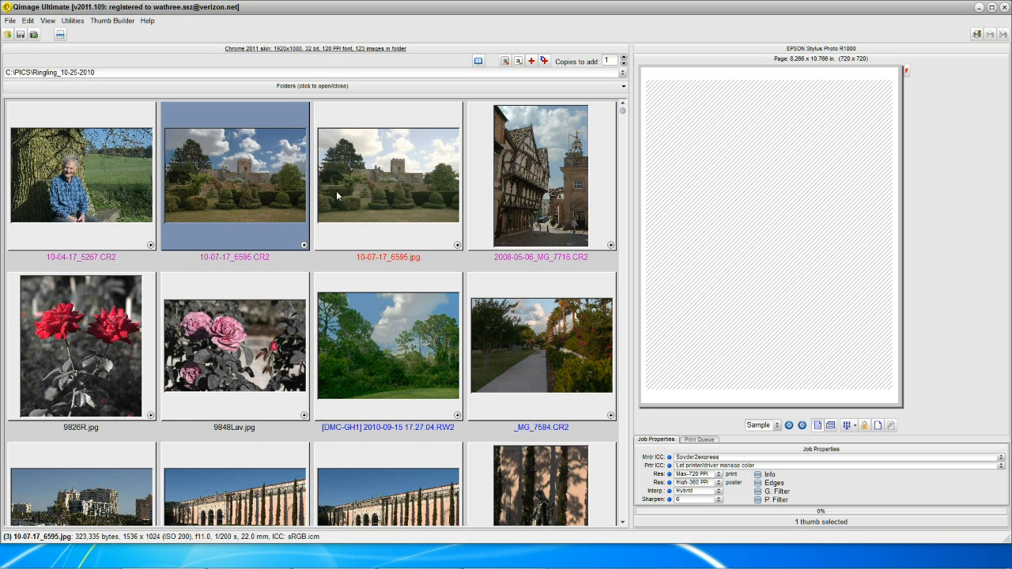
- Select the original raw castle CR2 beside its new 10-07-17_6595.jpg version
left_click(234, 175)
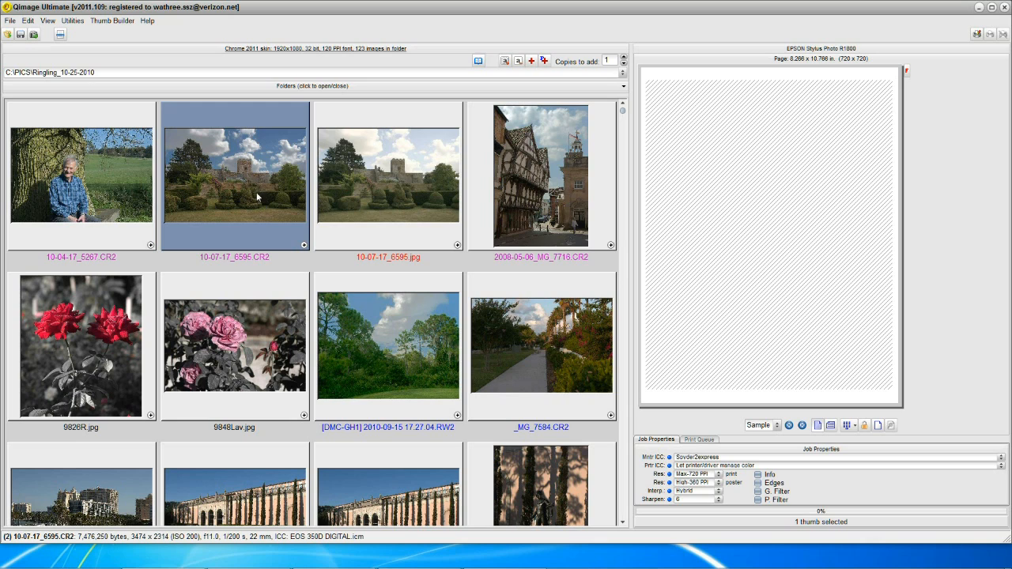